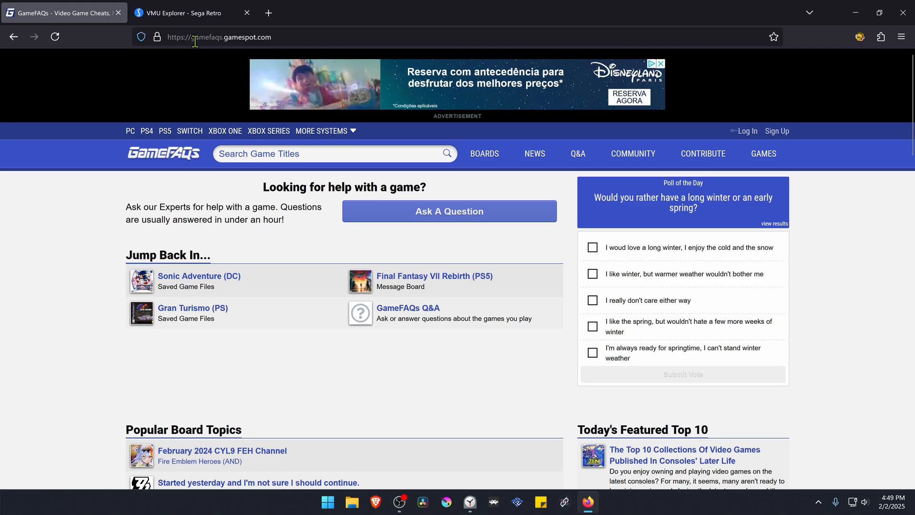
{"action": "mouse_move", "coordinate": [280, 37]}
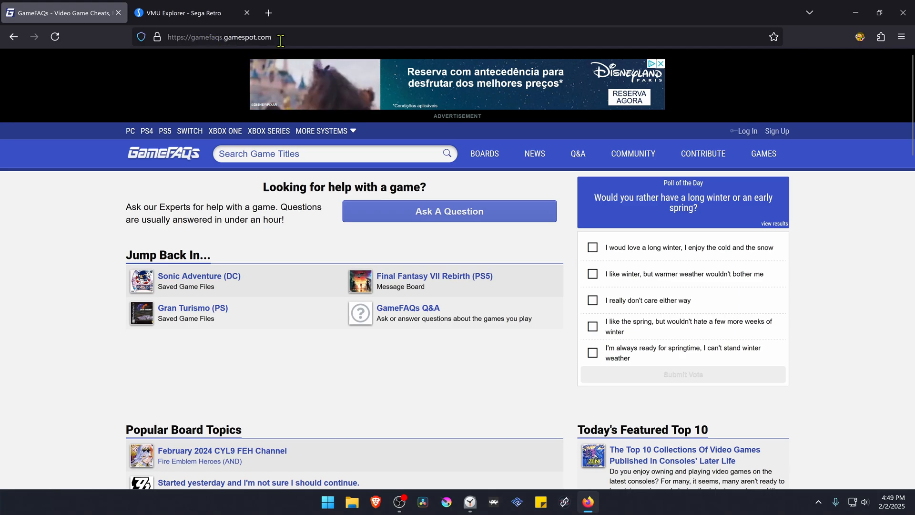
{"action": "mouse_move", "coordinate": [107, 212]}
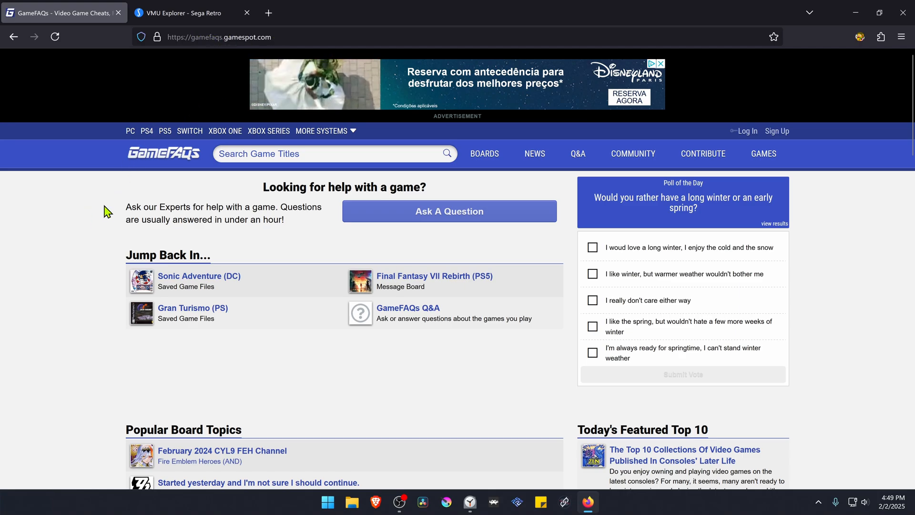
Show the More Systems dropdown from the GameFAQs homepage navigation bar
{"action": "left_click", "coordinate": [322, 130]}
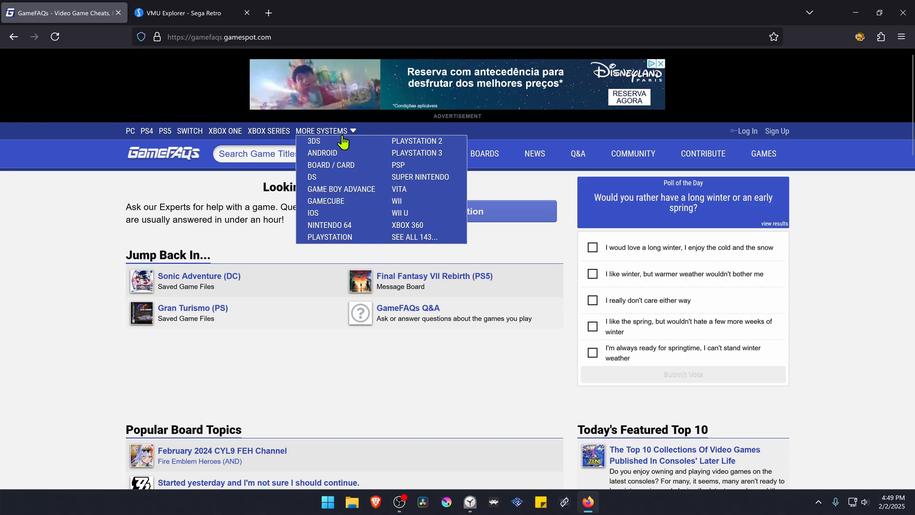
{"action": "mouse_move", "coordinate": [414, 237]}
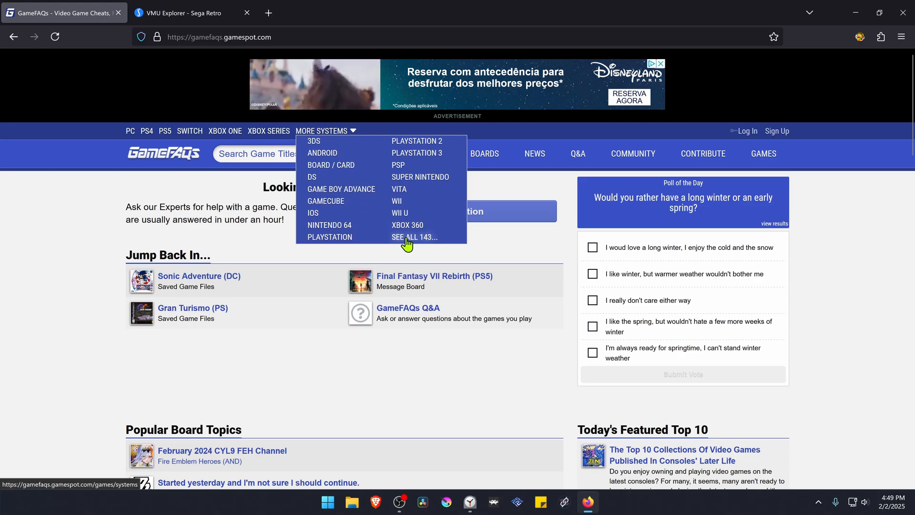
Open the full list of 143 systems and scroll to the sixth-generation consoles
{"action": "left_click", "coordinate": [414, 237]}
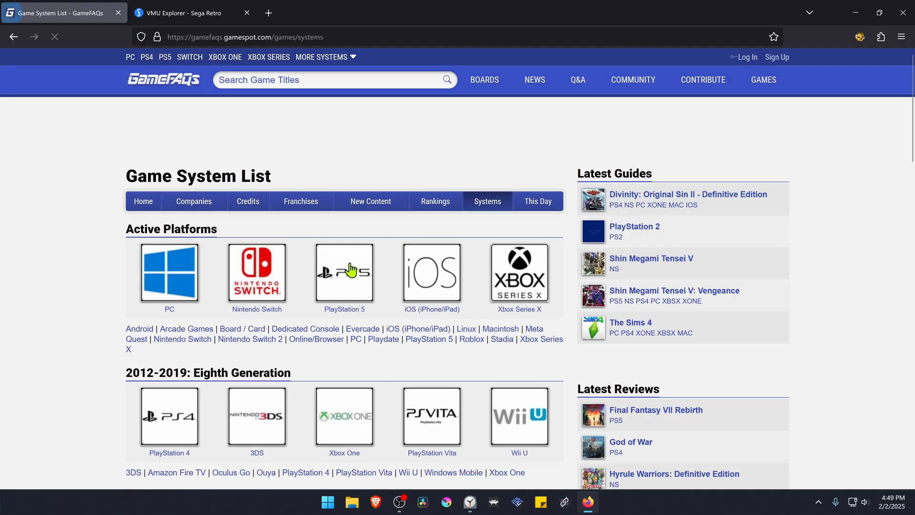
{"action": "scroll", "scroll_direction": "down", "scroll_amount": 3}
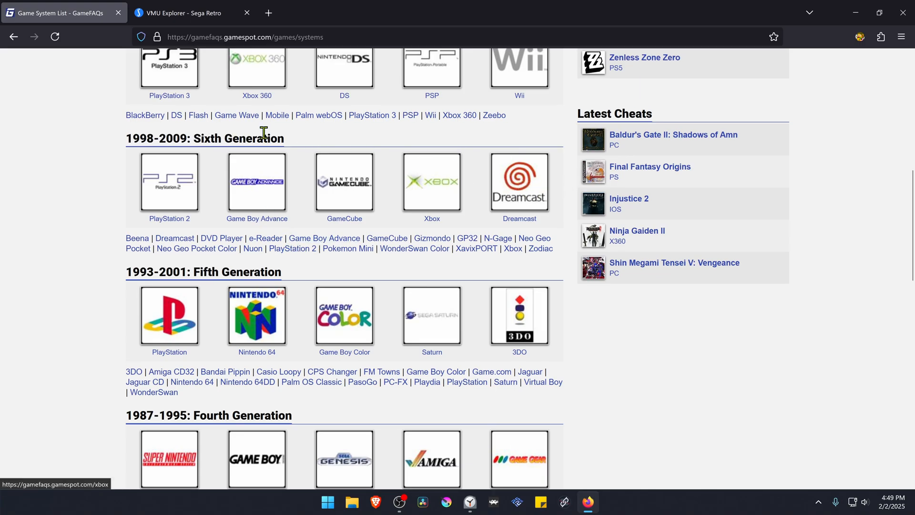
{"action": "mouse_move", "coordinate": [519, 182]}
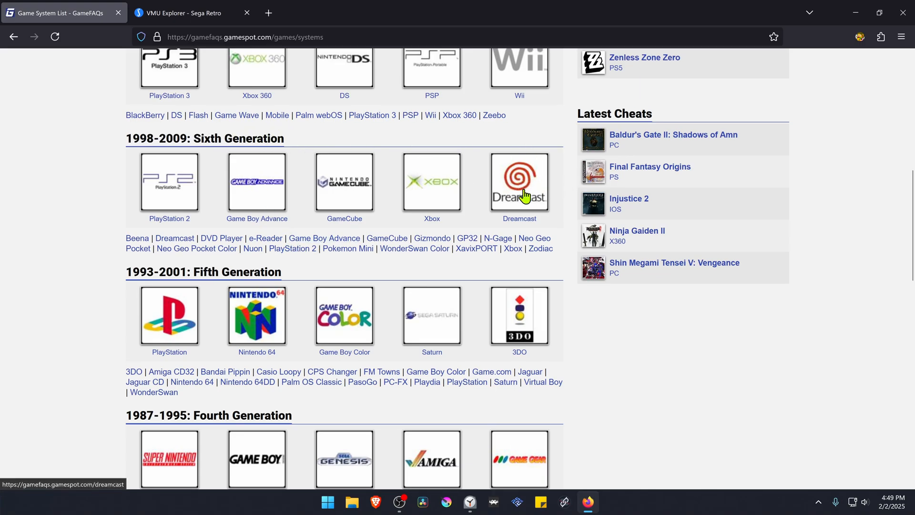
Browse Dreamcast games alphabetically under S and select Sonic Adventure
{"action": "left_click", "coordinate": [518, 183]}
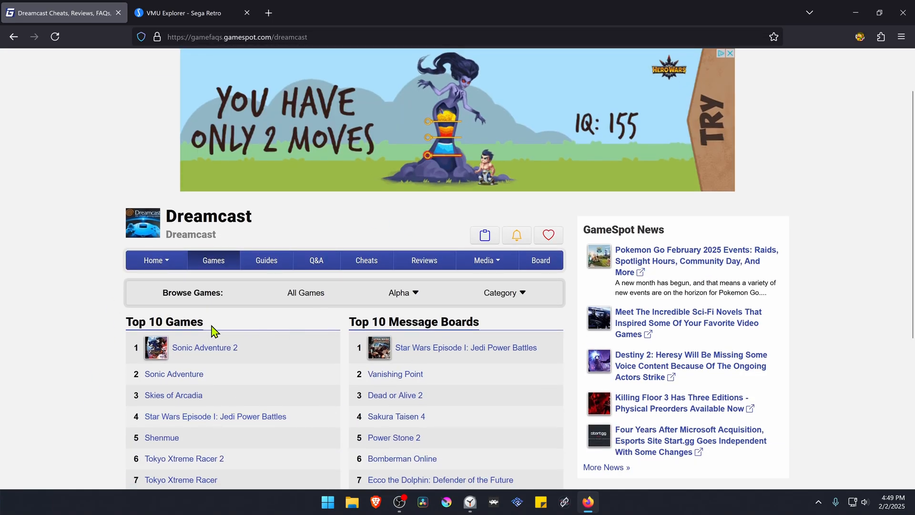
{"action": "scroll", "scroll_direction": "down", "scroll_amount": 3}
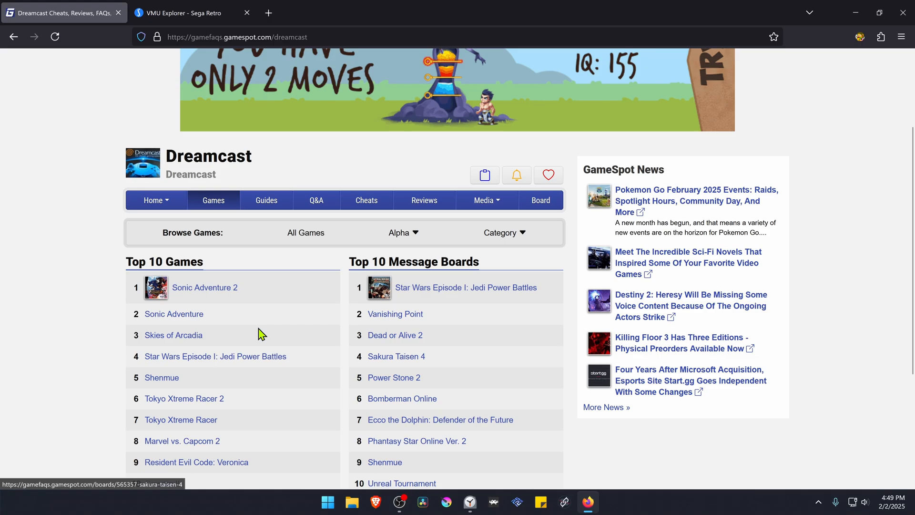
{"action": "mouse_move", "coordinate": [407, 284]}
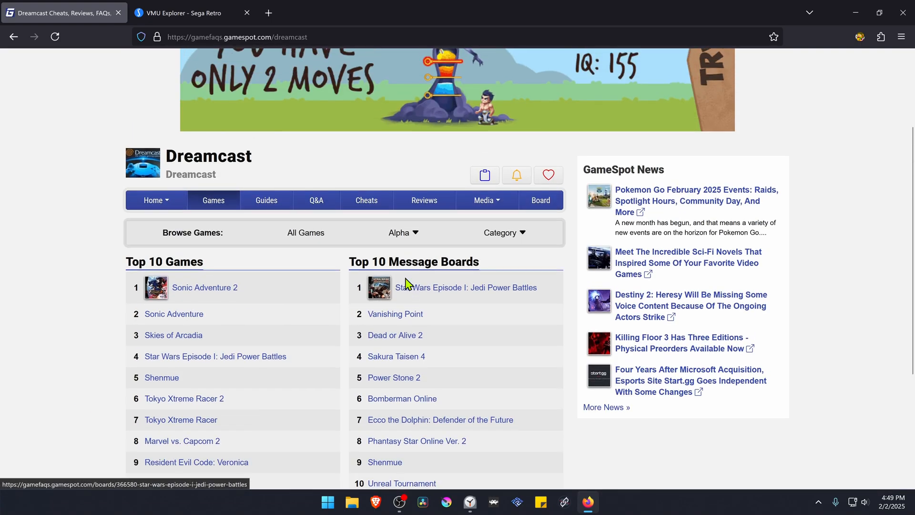
{"action": "left_click", "coordinate": [403, 232]}
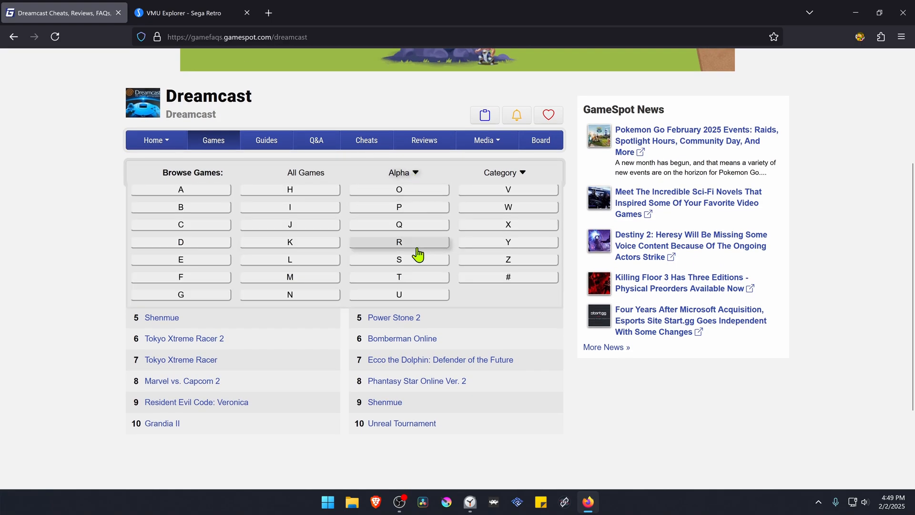
{"action": "left_click", "coordinate": [399, 259]}
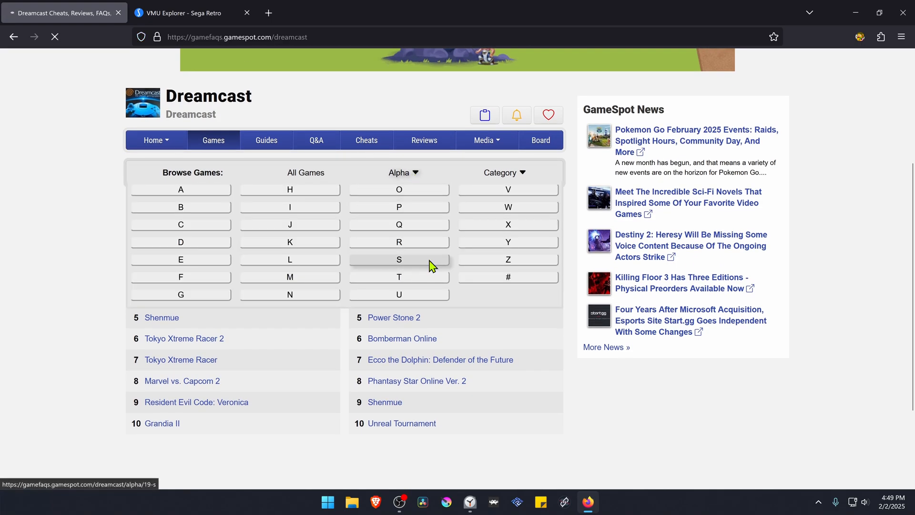
{"action": "left_click", "coordinate": [399, 260]}
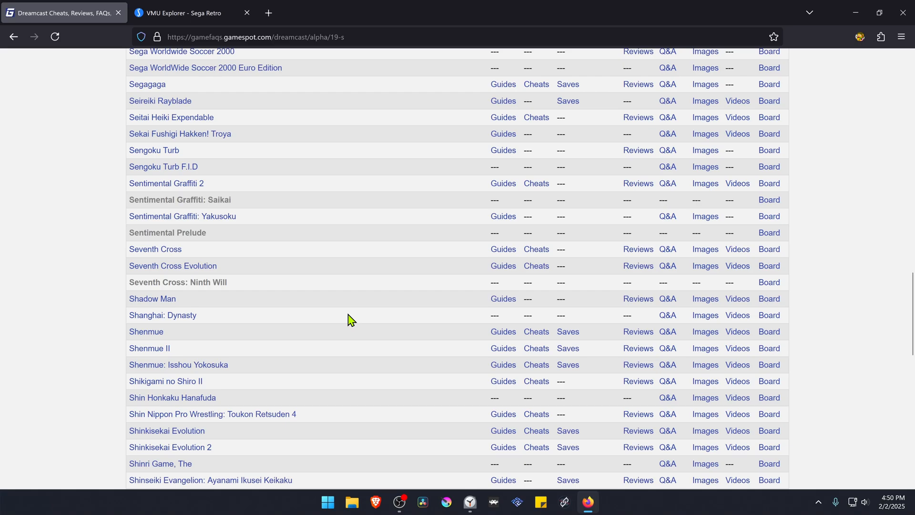
{"action": "scroll", "scroll_direction": "down", "scroll_amount": 3}
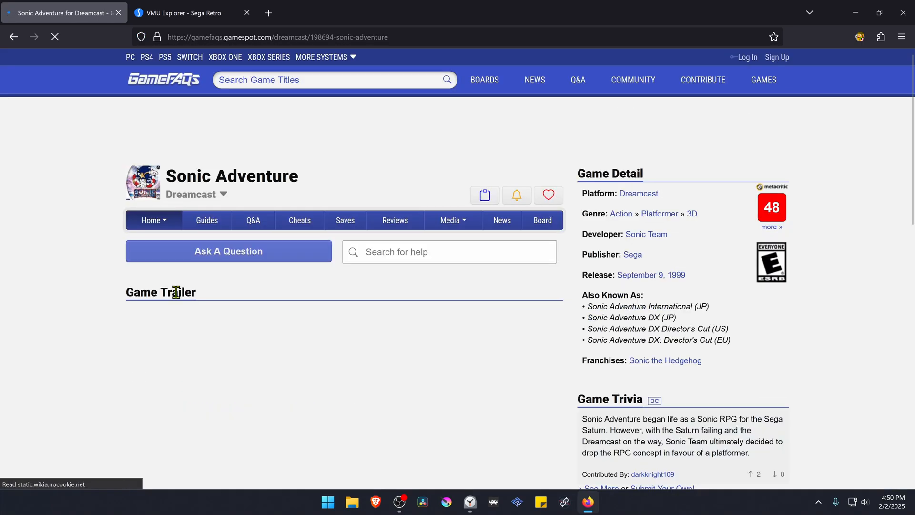
Download the North American Sonic Adventure DCI save from the Saves page to the desktop
{"action": "left_click", "coordinate": [344, 221]}
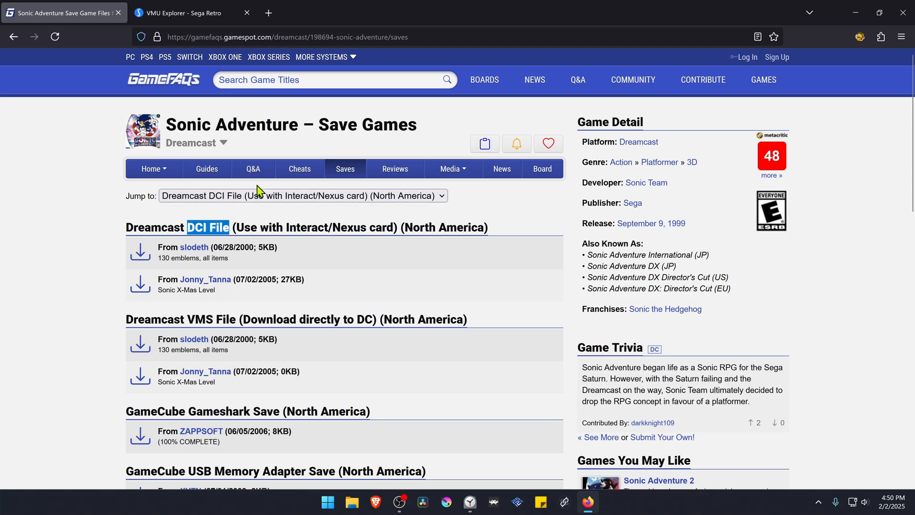
{"action": "left_click", "coordinate": [302, 195]}
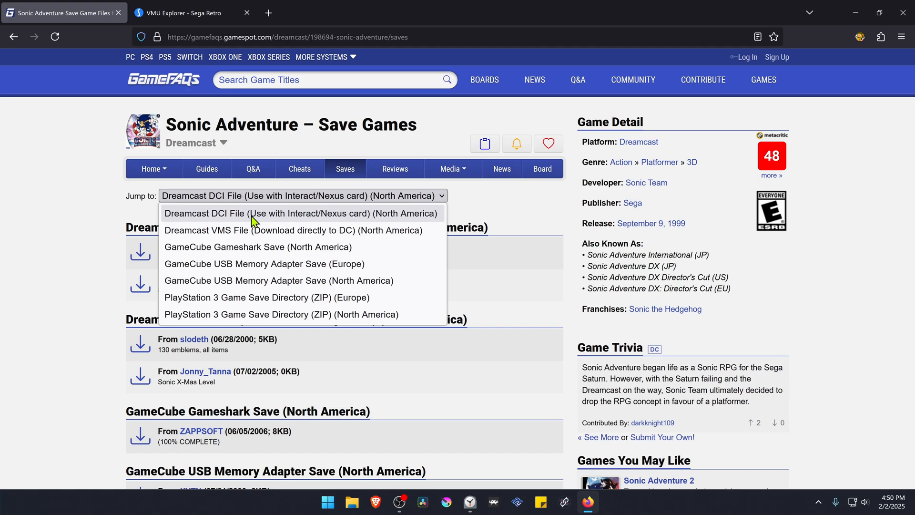
{"action": "mouse_move", "coordinate": [407, 221]}
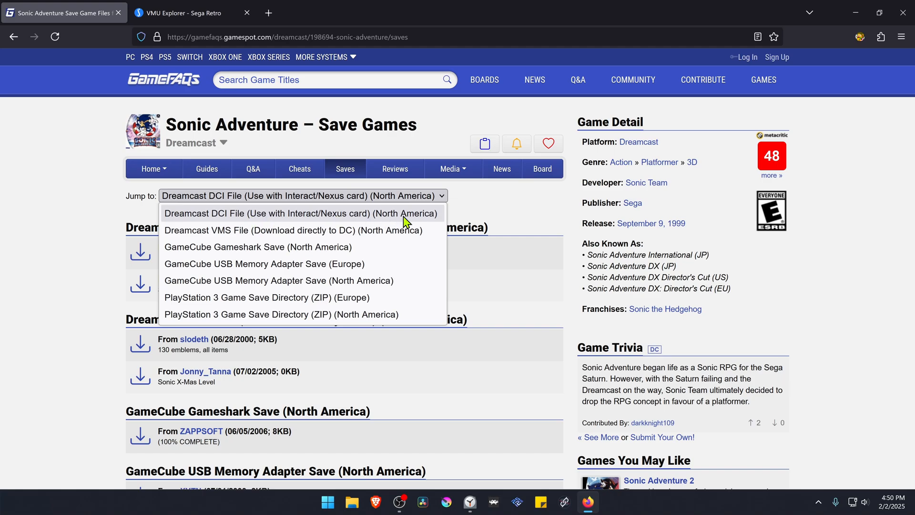
{"action": "mouse_move", "coordinate": [422, 221]}
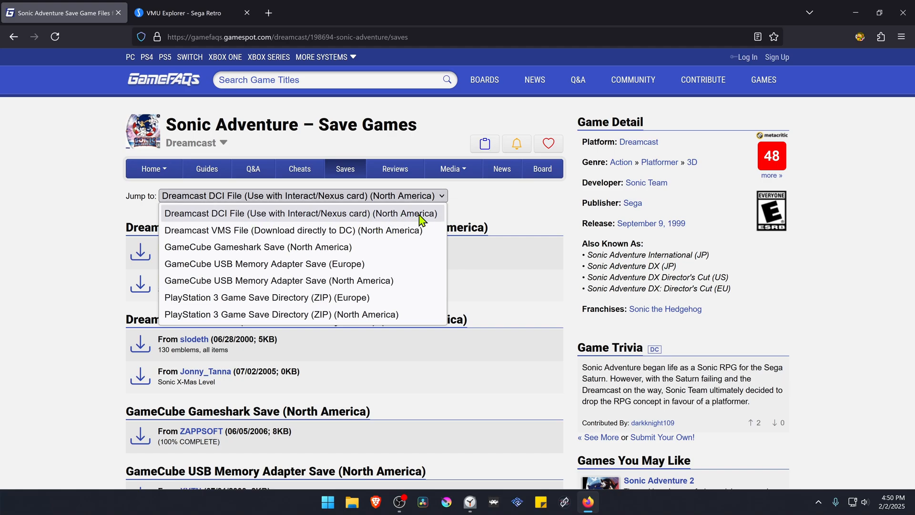
{"action": "left_click", "coordinate": [301, 213]}
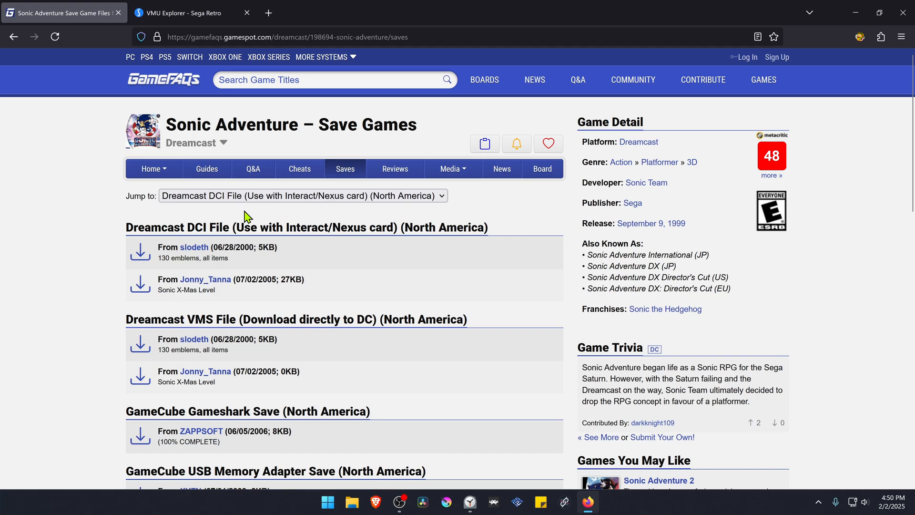
{"action": "left_click", "coordinate": [140, 251]}
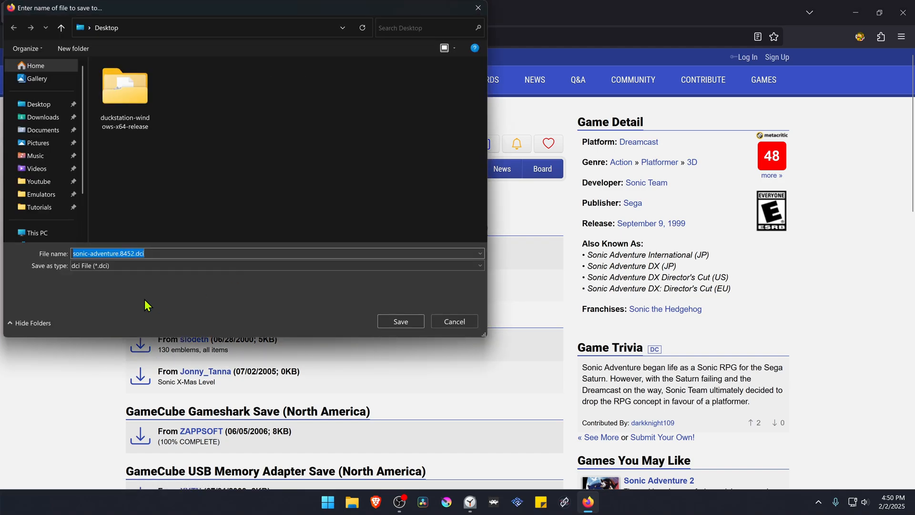
{"action": "left_click", "coordinate": [400, 322]}
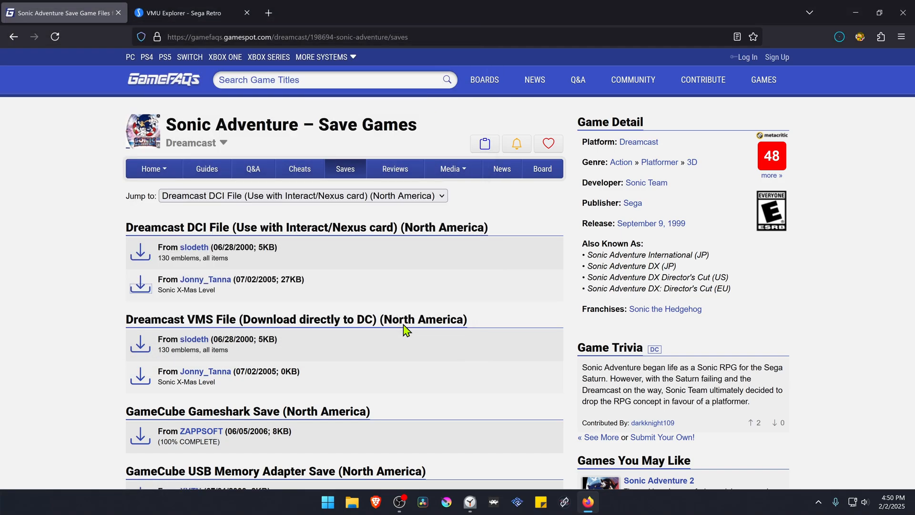
Save the VMU Explorer archive from its Sega Retro page to the desktop
{"action": "left_click", "coordinate": [193, 13]}
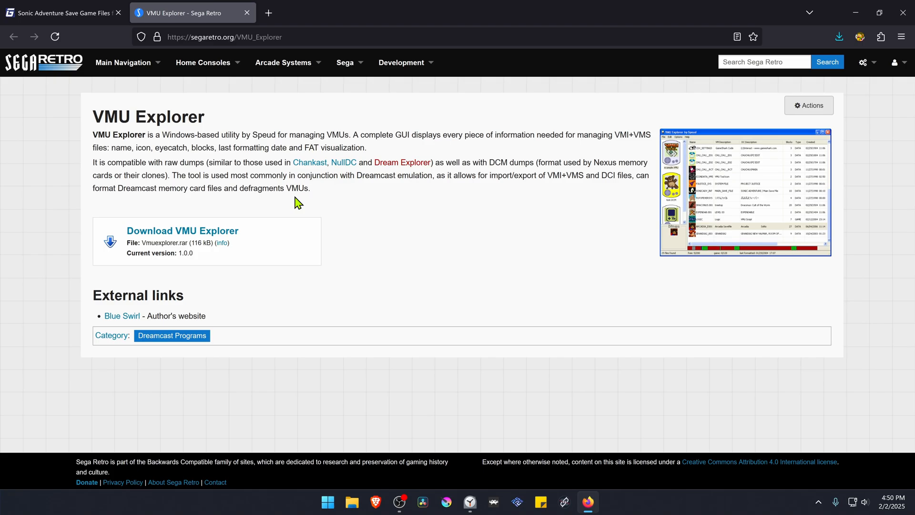
{"action": "left_click", "coordinate": [203, 62]}
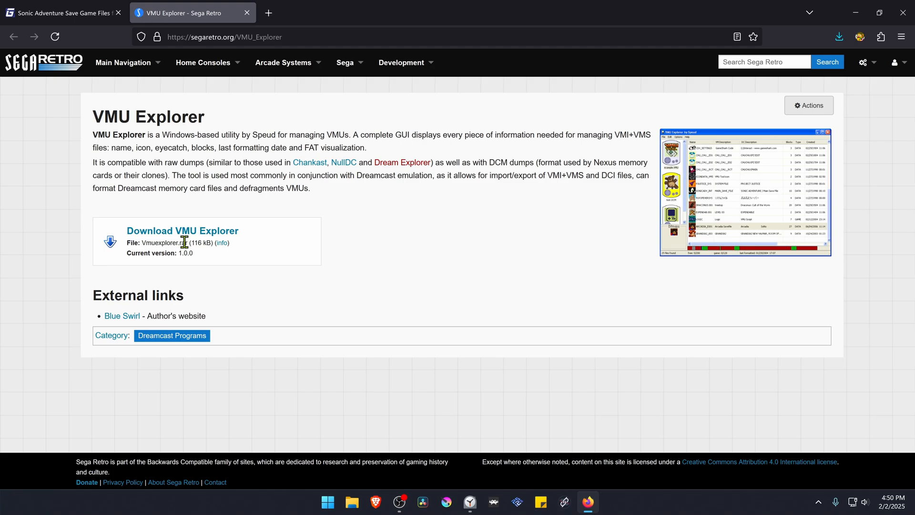
{"action": "mouse_move", "coordinate": [226, 234]}
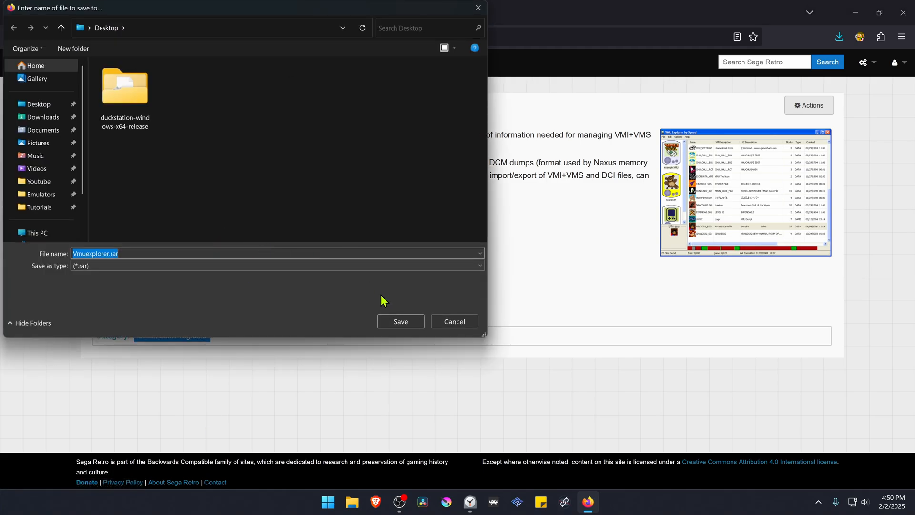
{"action": "left_click", "coordinate": [400, 321]}
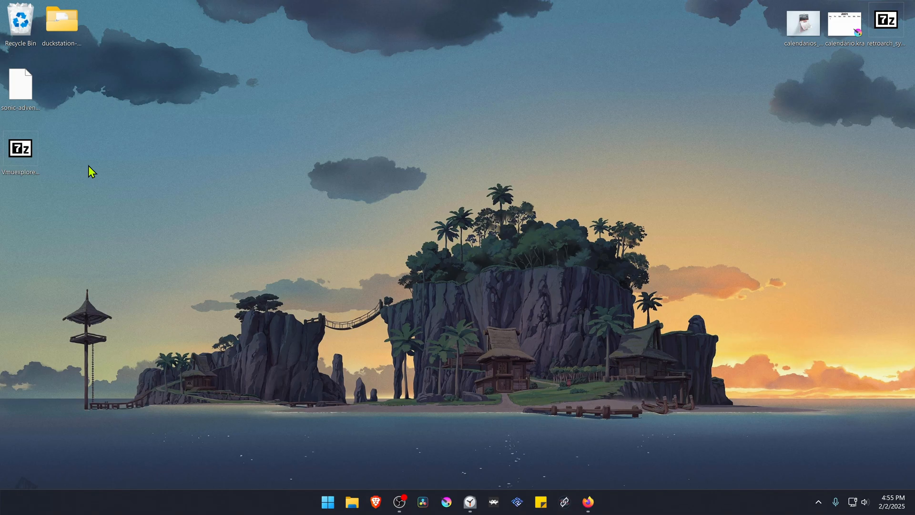
{"action": "mouse_move", "coordinate": [84, 181]}
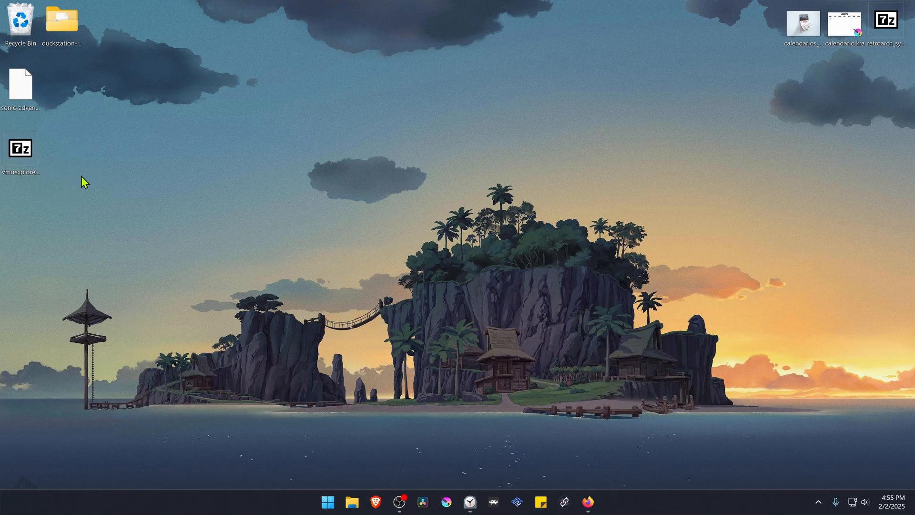
{"action": "mouse_move", "coordinate": [46, 168]}
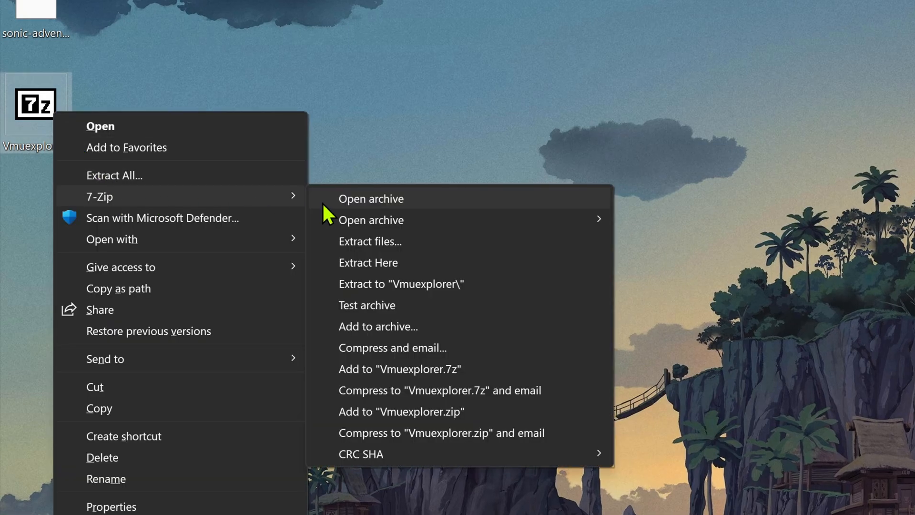
{"action": "mouse_move", "coordinate": [417, 284]}
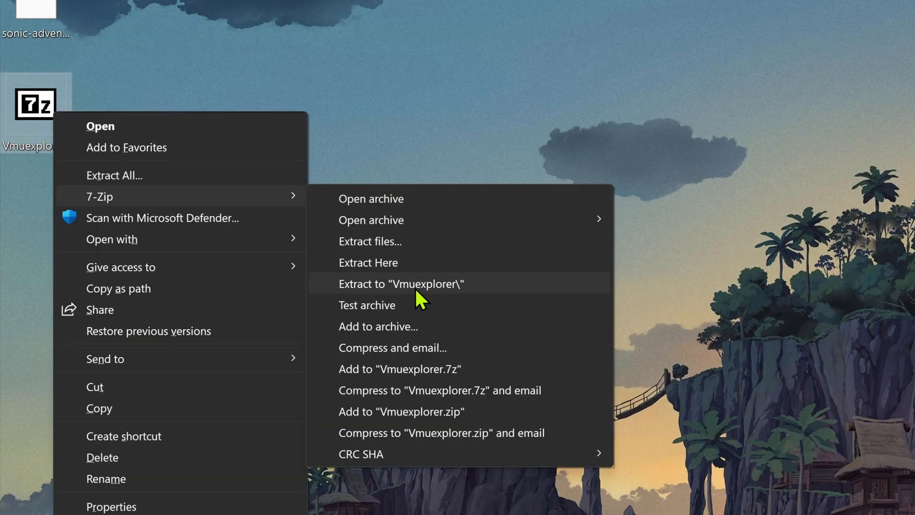
Extract Vmuexplorer.7z with 7-Zip into a Vmuexplorer folder
{"action": "left_click", "coordinate": [401, 284]}
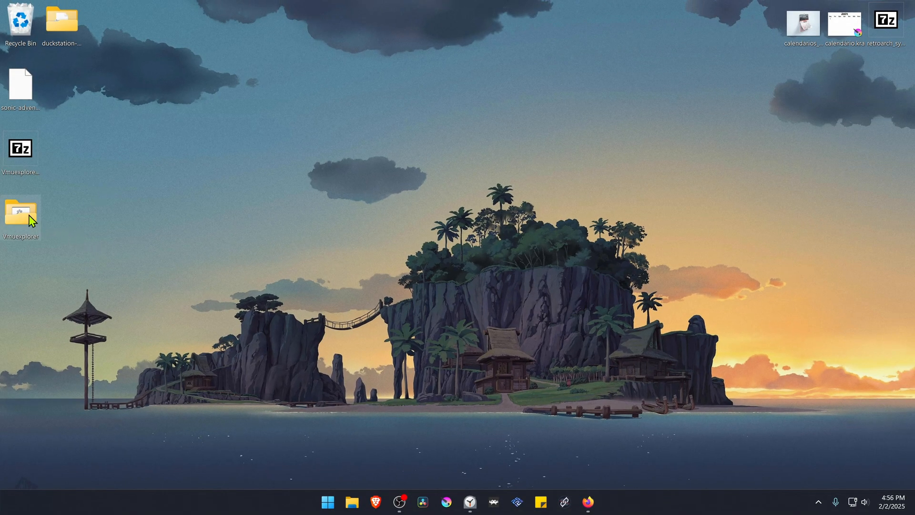
Open the Vmuexplorer folder and run vmuexplorer.exe
{"action": "double_click", "coordinate": [20, 211]}
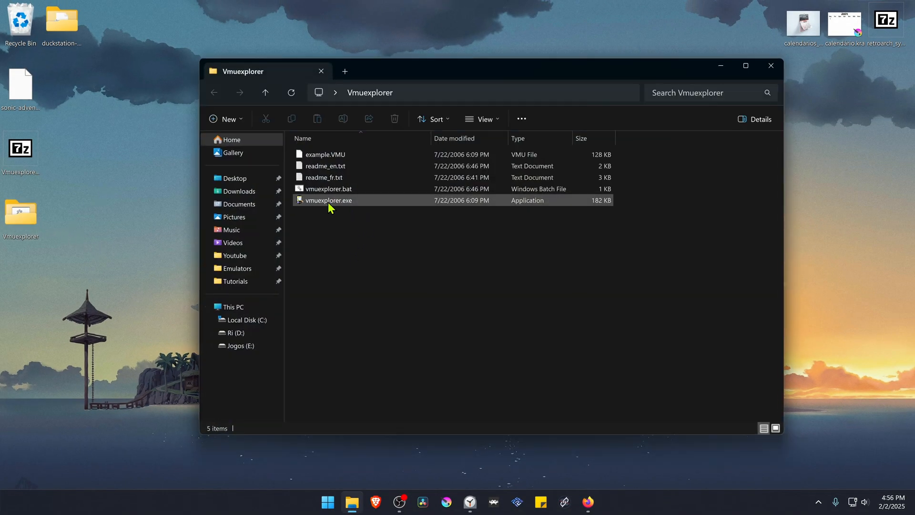
{"action": "double_click", "coordinate": [328, 200]}
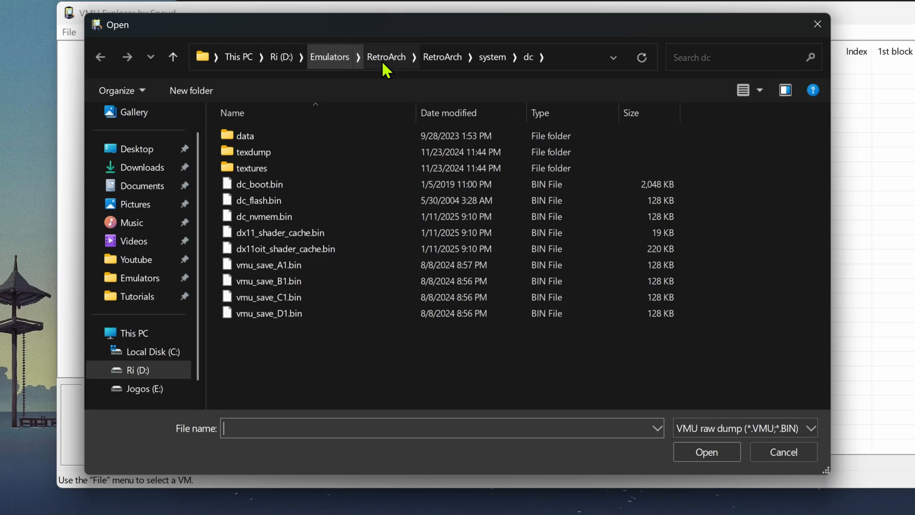
Browse to RetroArch's system\dc folder and open vmu_save_A1.bin
{"action": "left_click", "coordinate": [386, 57]}
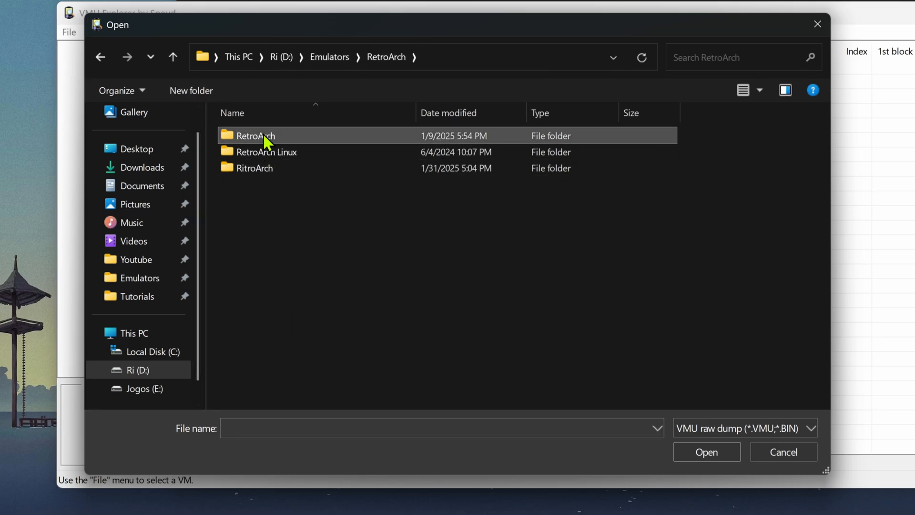
{"action": "double_click", "coordinate": [254, 135]}
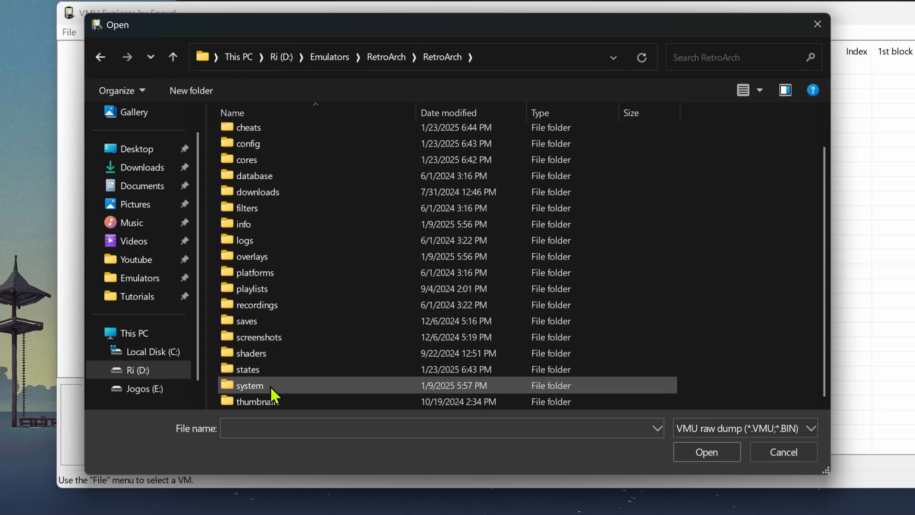
{"action": "double_click", "coordinate": [245, 386]}
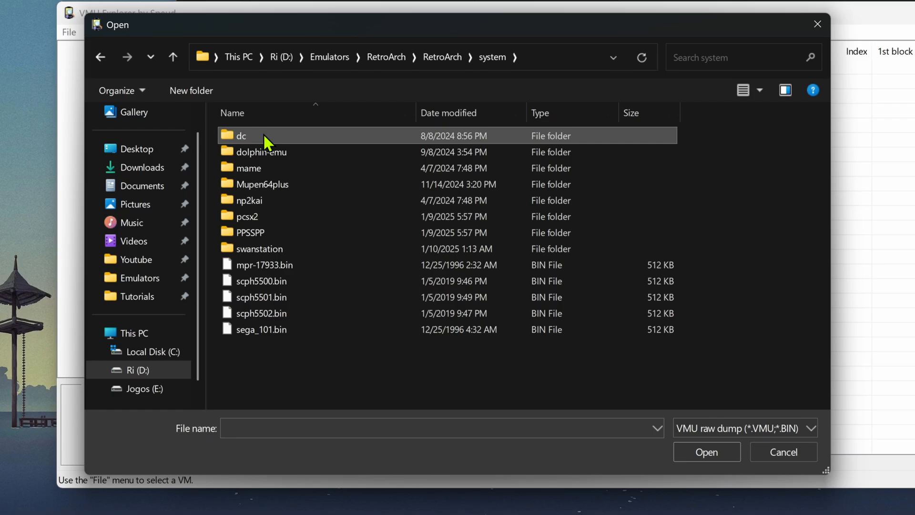
{"action": "mouse_move", "coordinate": [340, 384]}
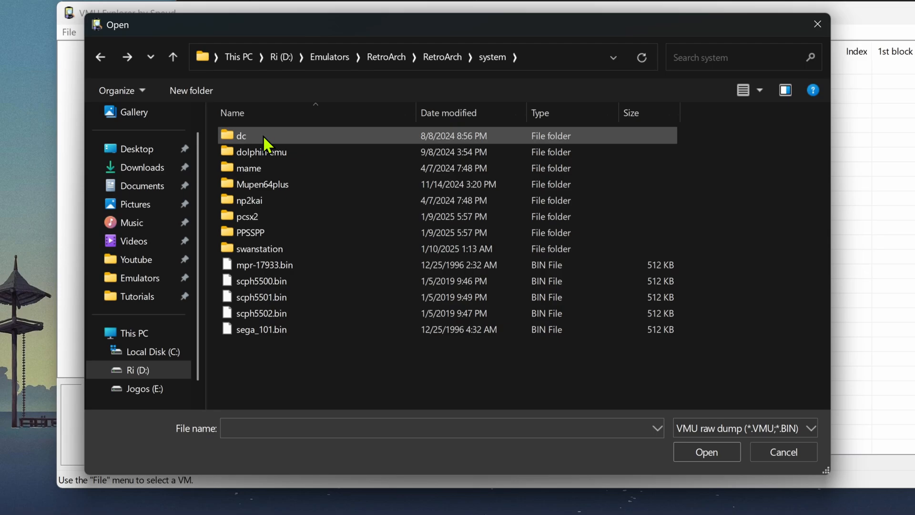
{"action": "double_click", "coordinate": [241, 135]}
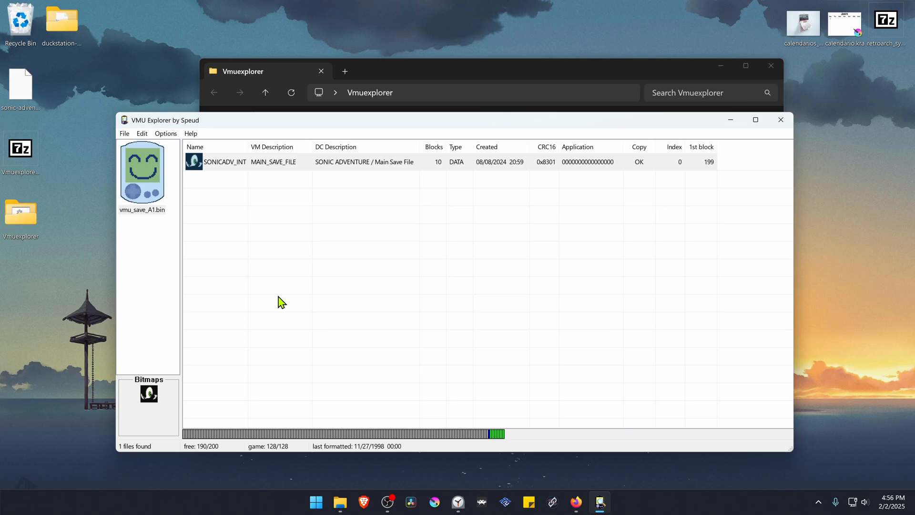
Import a file using the Nexus card DCI file type, browsing to the Desktop DCI save
{"action": "left_click", "coordinate": [124, 133]}
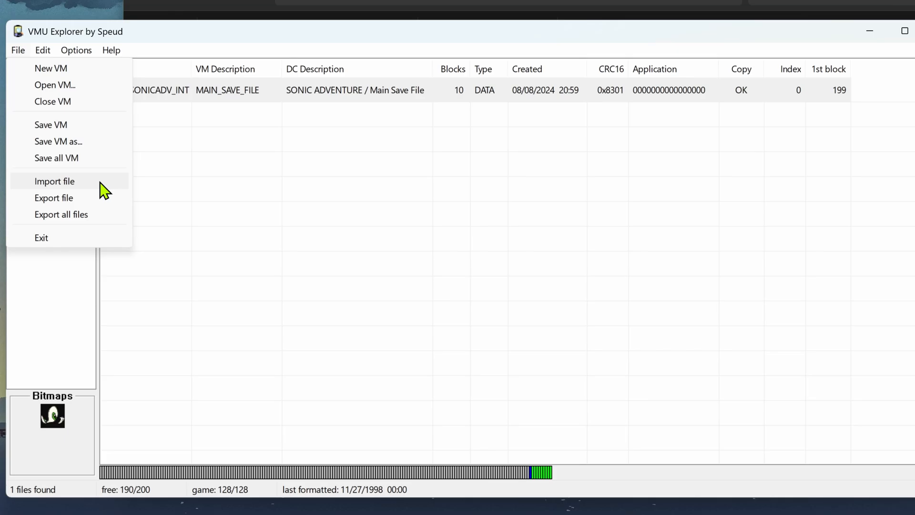
{"action": "left_click", "coordinate": [54, 181]}
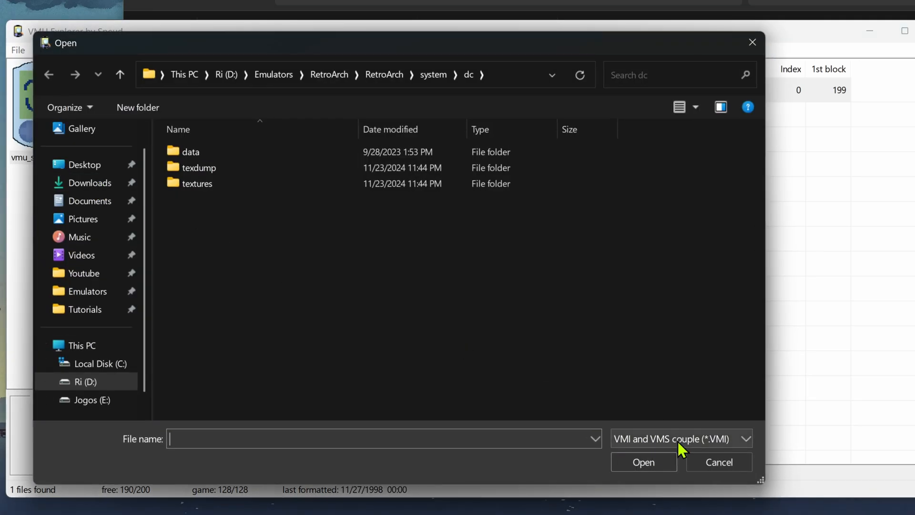
{"action": "left_click", "coordinate": [679, 438]}
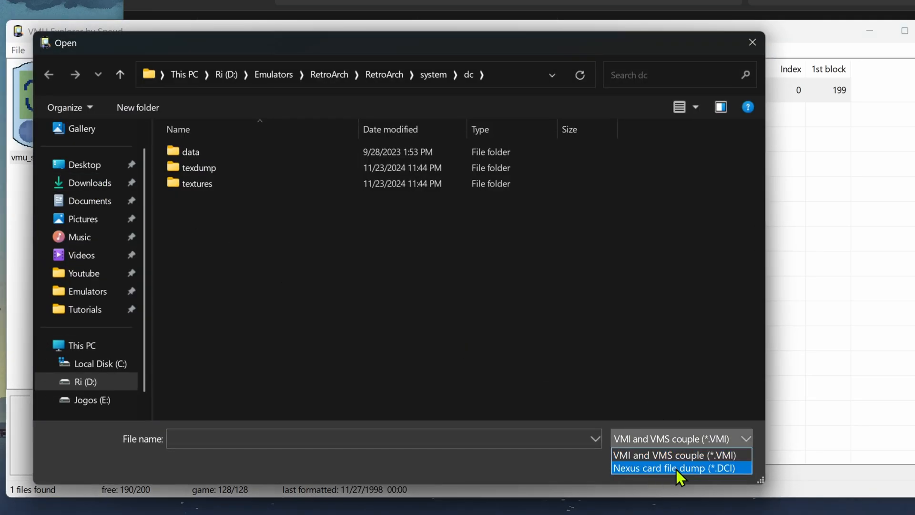
{"action": "mouse_move", "coordinate": [727, 476]}
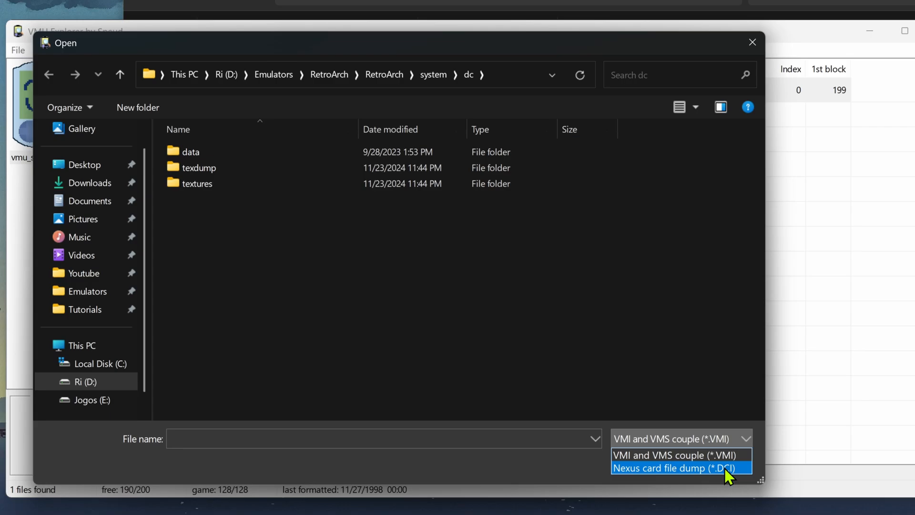
{"action": "left_click", "coordinate": [674, 468]}
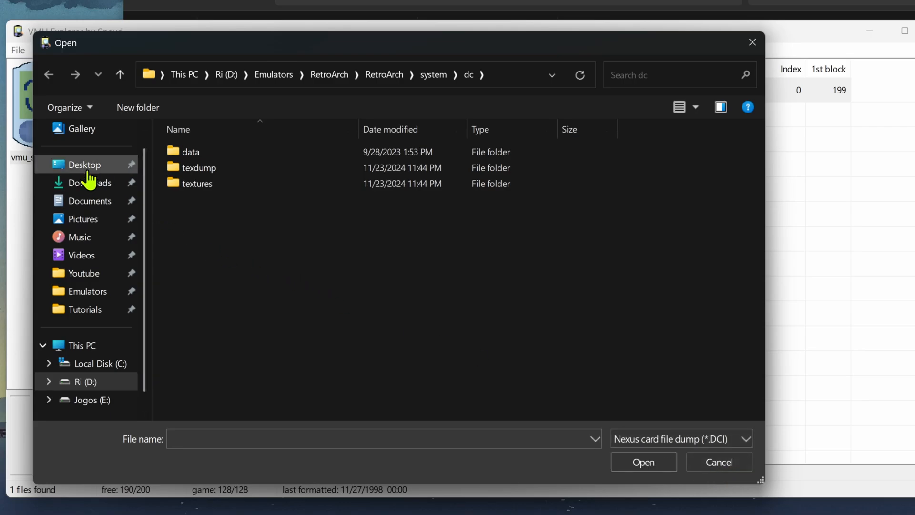
{"action": "left_click", "coordinate": [84, 164]}
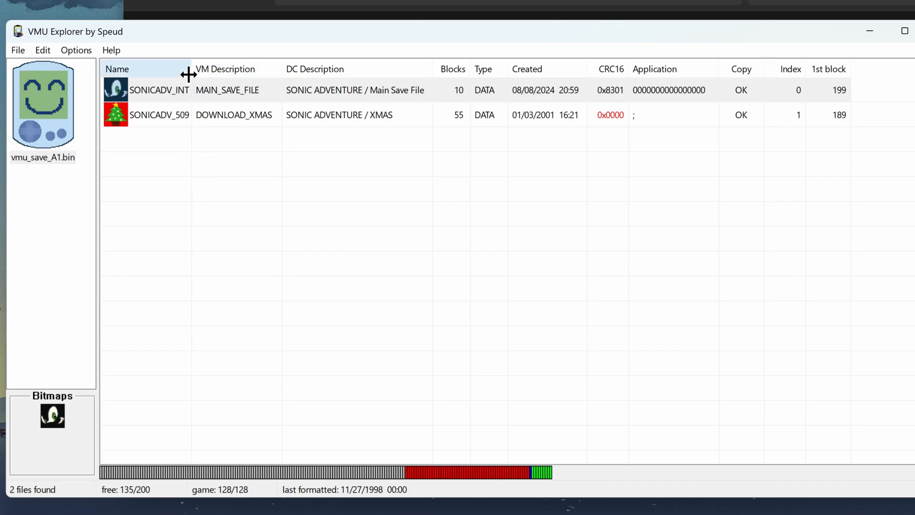
{"action": "left_click", "coordinate": [159, 90]}
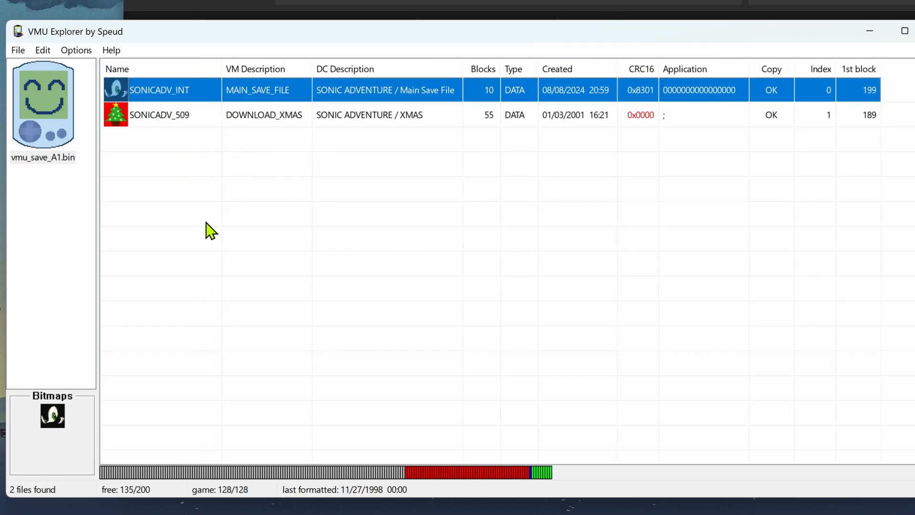
{"action": "mouse_move", "coordinate": [191, 210]}
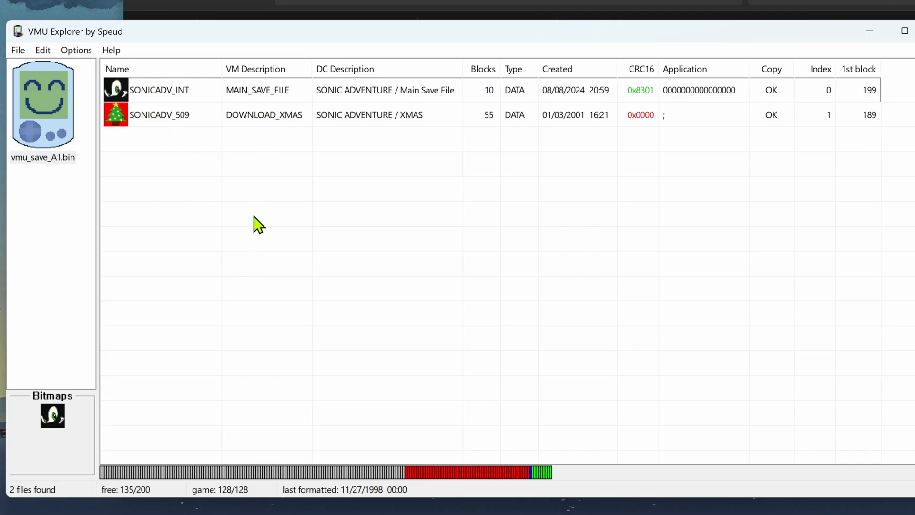
{"action": "mouse_move", "coordinate": [299, 45]}
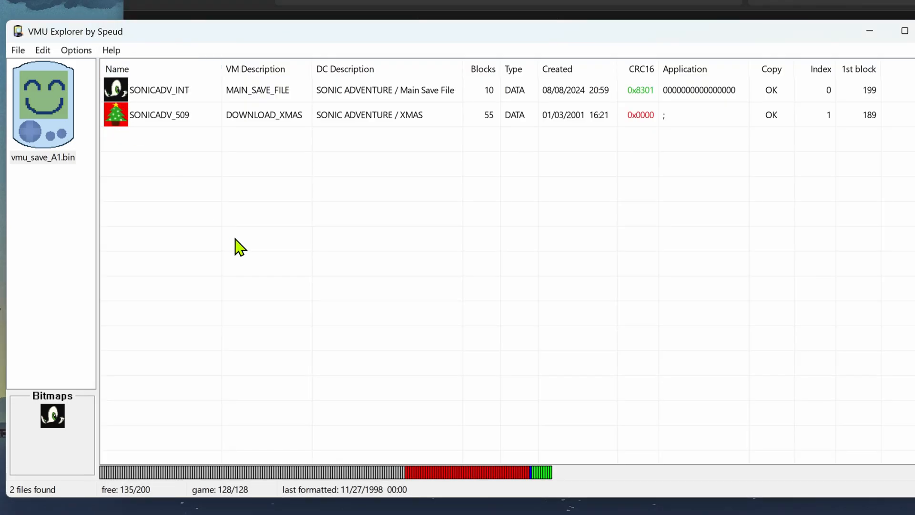
{"action": "mouse_move", "coordinate": [211, 194]}
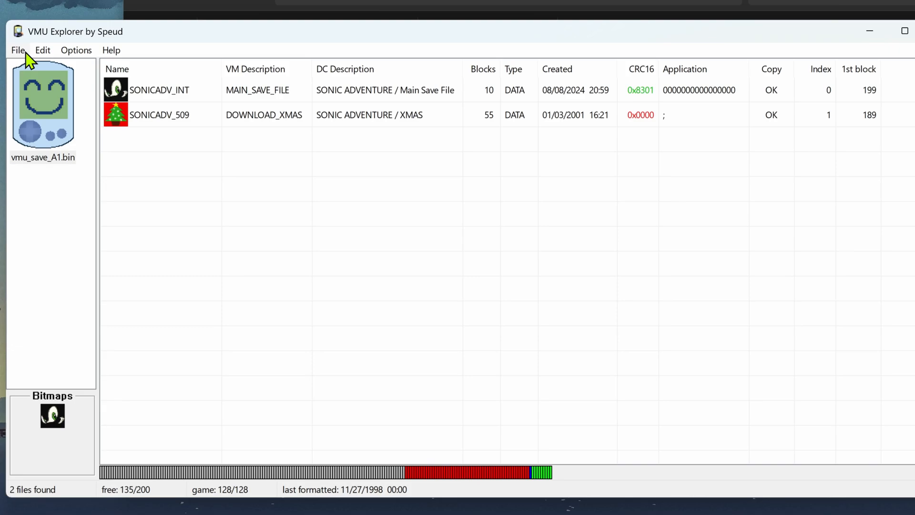
Save the VM card, confirm quitting VMU Explorer, and start RetroArch
{"action": "left_click", "coordinate": [18, 50]}
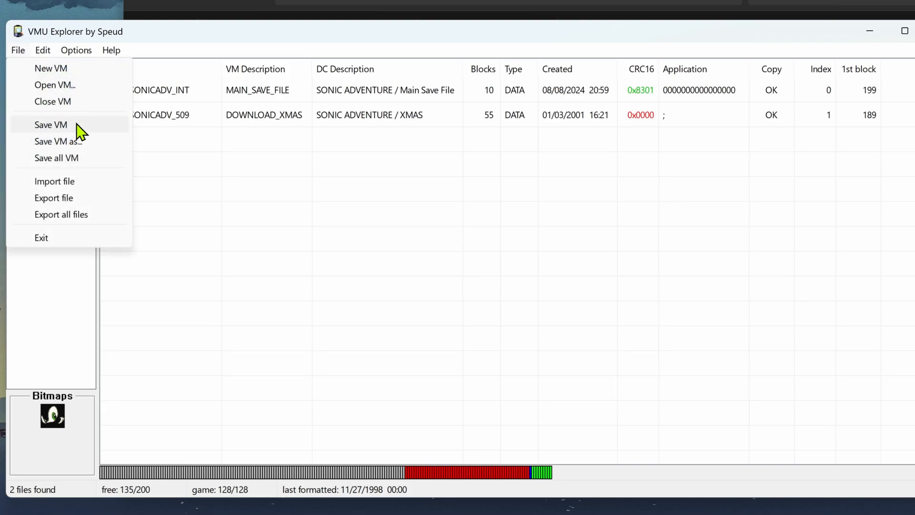
{"action": "left_click", "coordinate": [51, 125]}
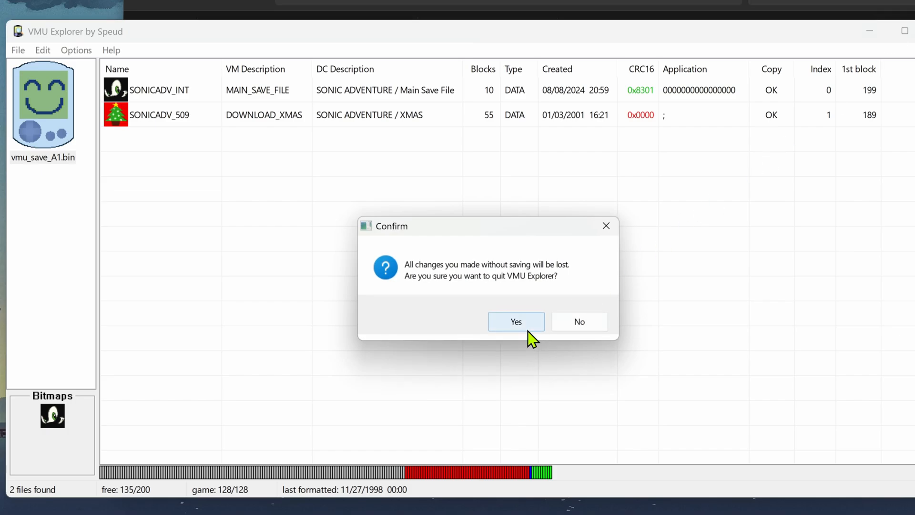
{"action": "left_click", "coordinate": [516, 321]}
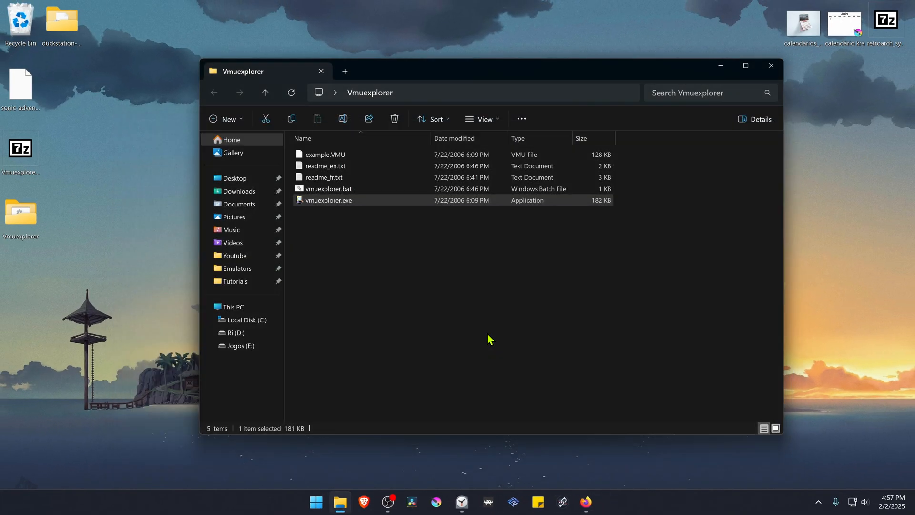
{"action": "double_click", "coordinate": [329, 200]}
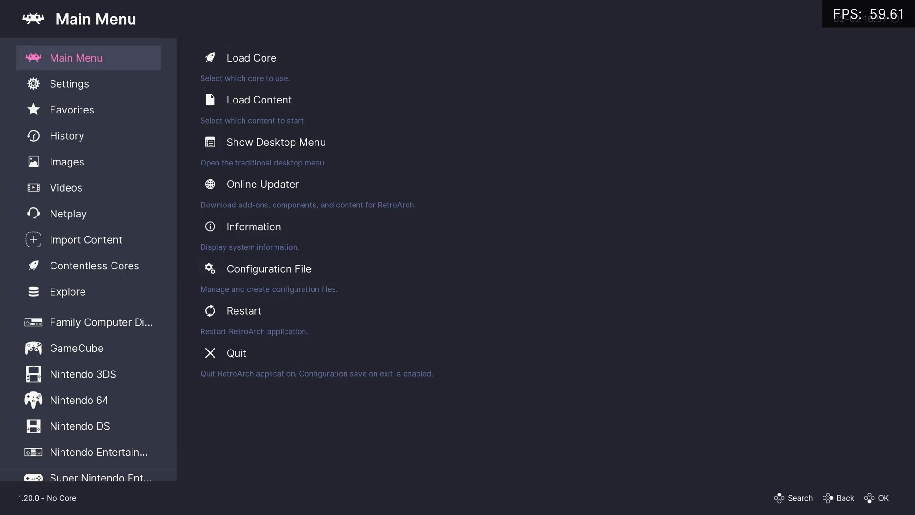
Load the Sonic Adventure (USA) .cue file from E:\Dreamcast to show its suggested cores
{"action": "left_click", "coordinate": [67, 135]}
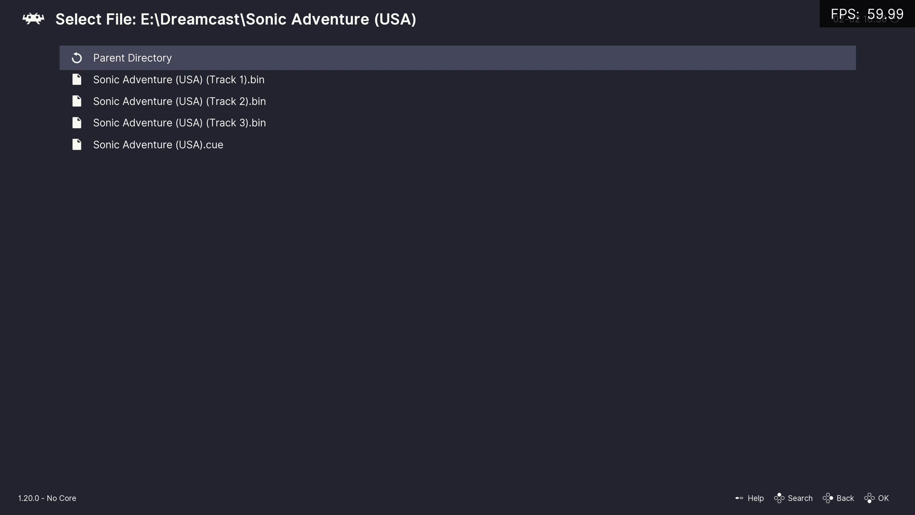
{"action": "left_click", "coordinate": [158, 144]}
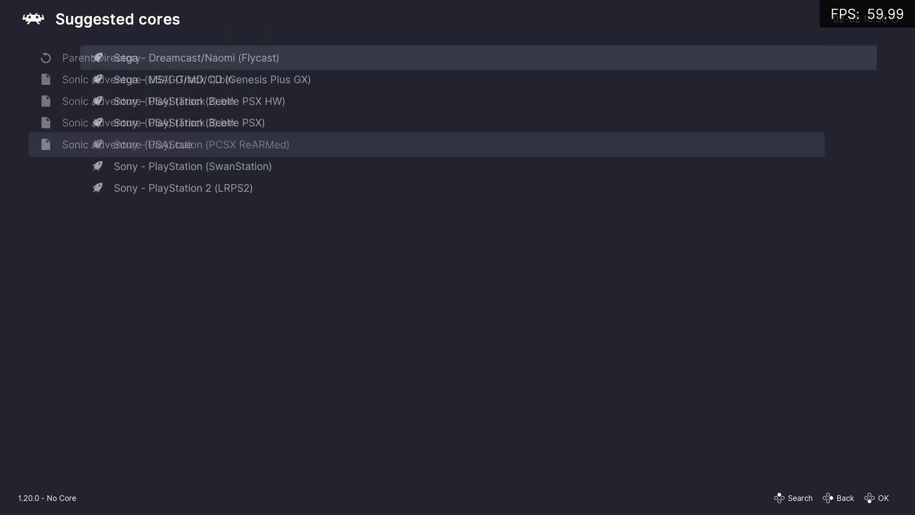